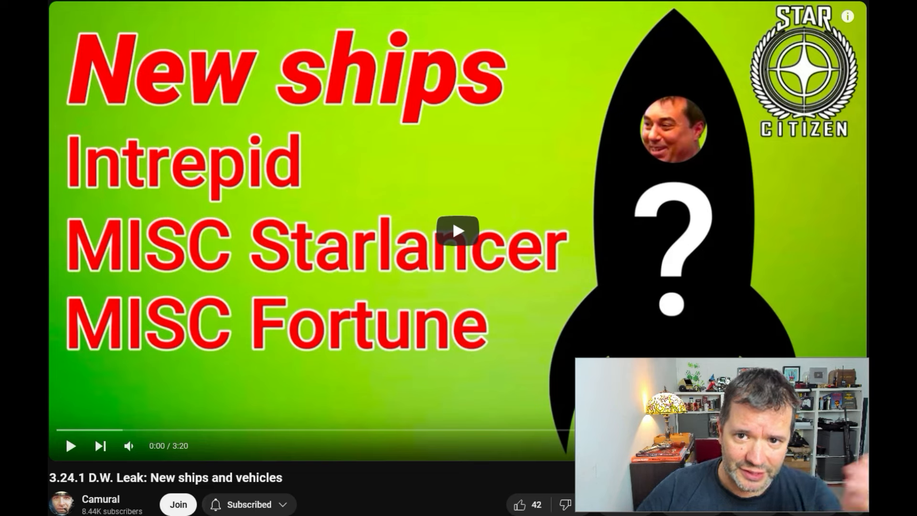
# Step: Play the leaked ships video and pause it at 0:34 on the Greycat CAV equipment list
pyautogui.click(521, 515)
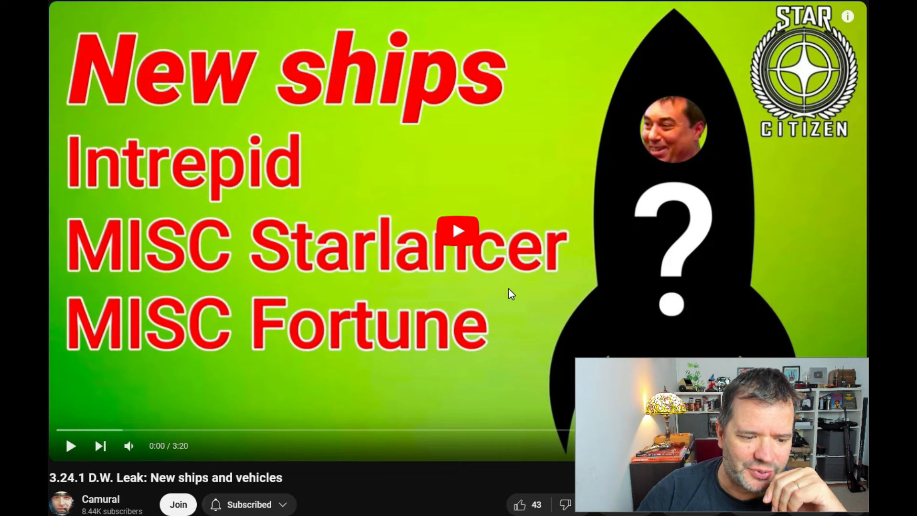
pyautogui.moveTo(71, 447)
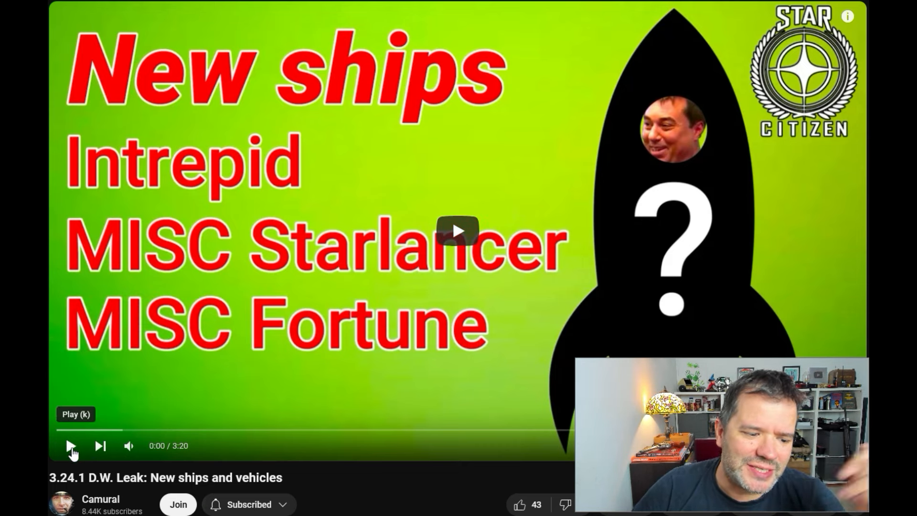
pyautogui.click(71, 445)
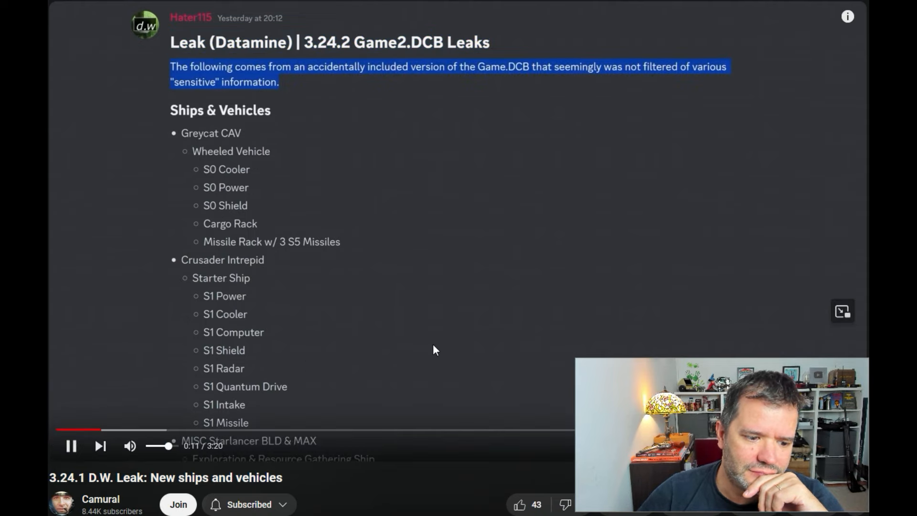
pyautogui.moveTo(540, 318)
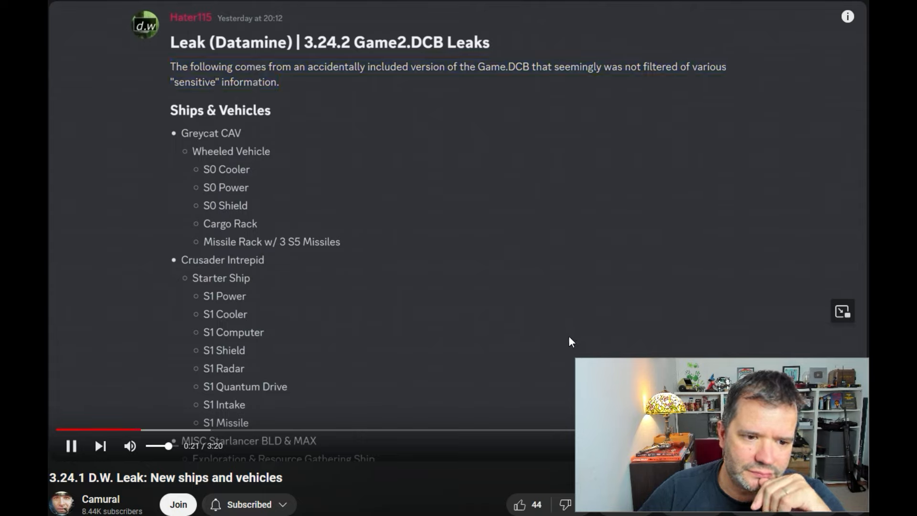
pyautogui.moveTo(579, 302)
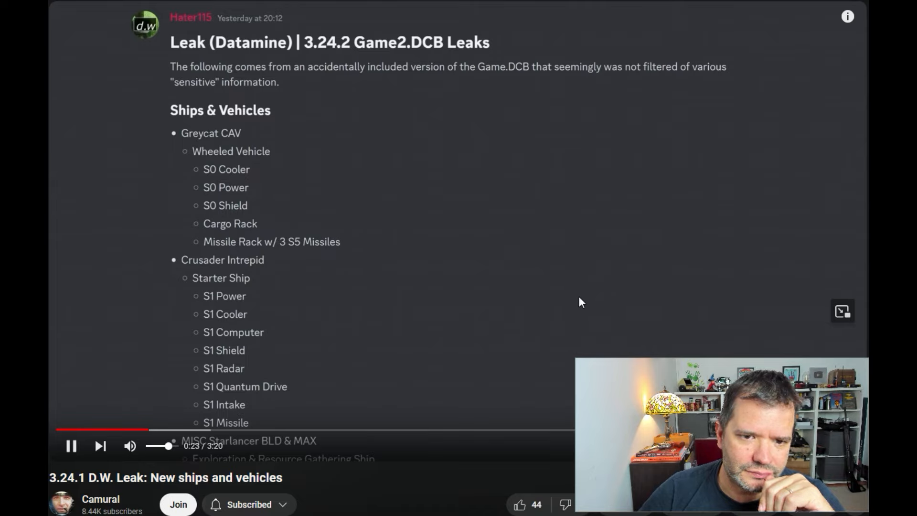
pyautogui.moveTo(586, 304)
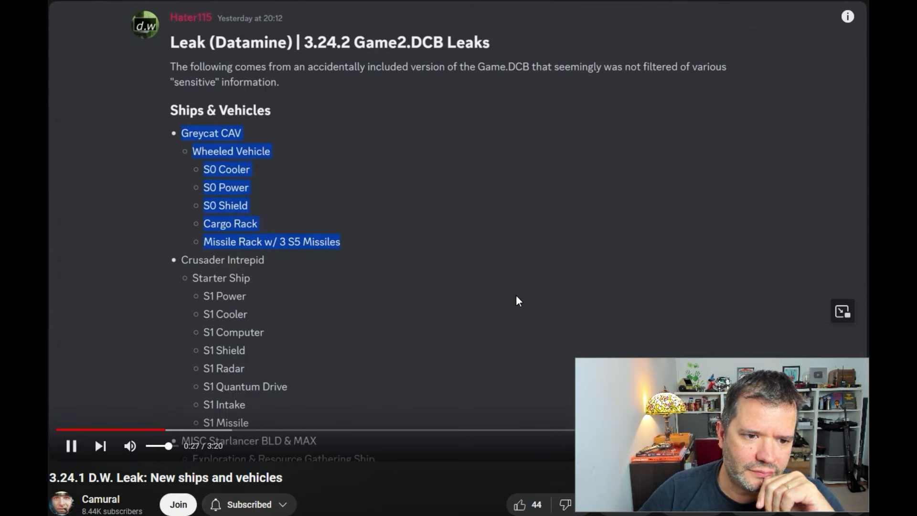
pyautogui.moveTo(523, 302)
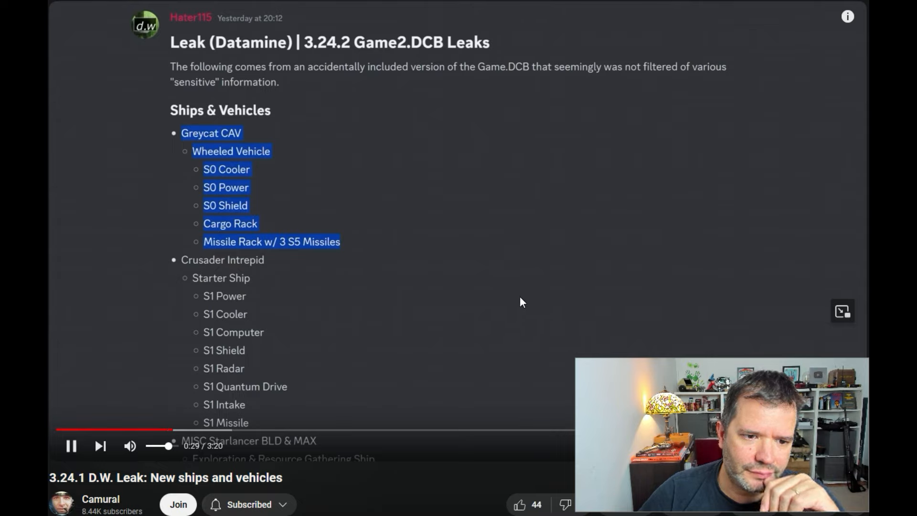
pyautogui.moveTo(527, 294)
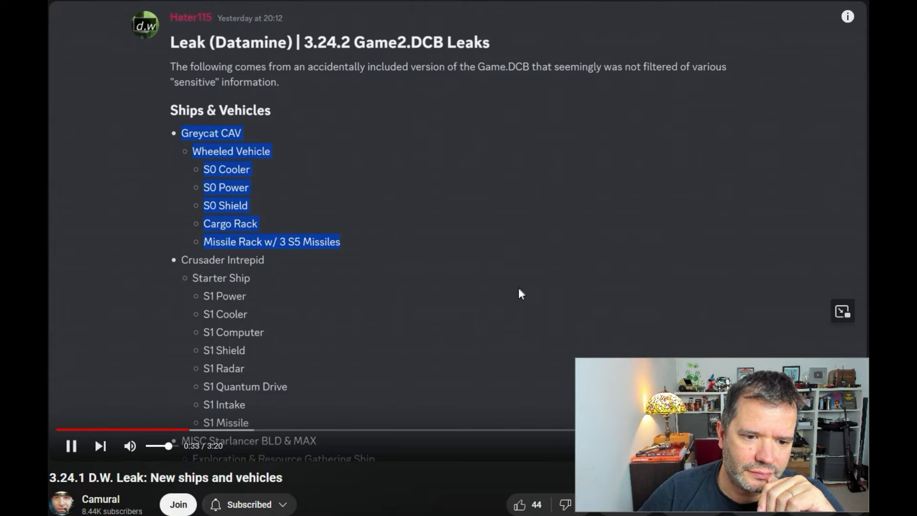
pyautogui.click(71, 447)
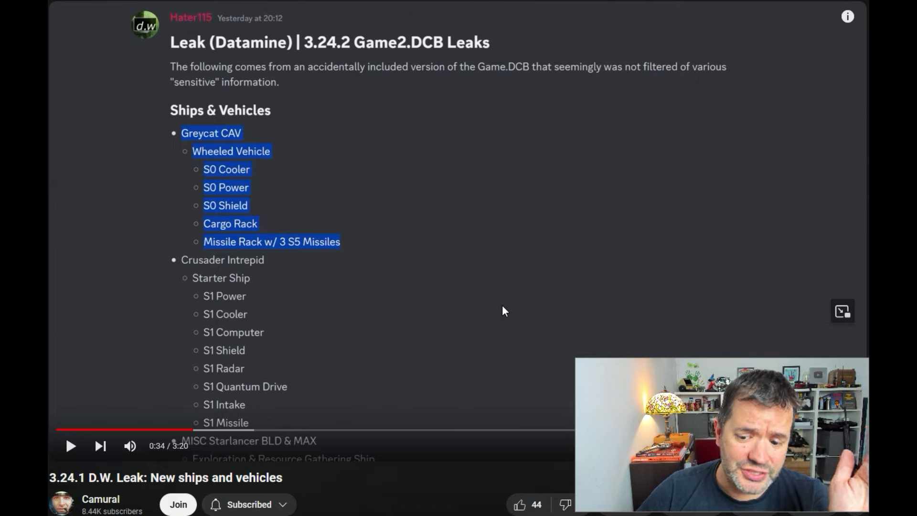
pyautogui.moveTo(502, 331)
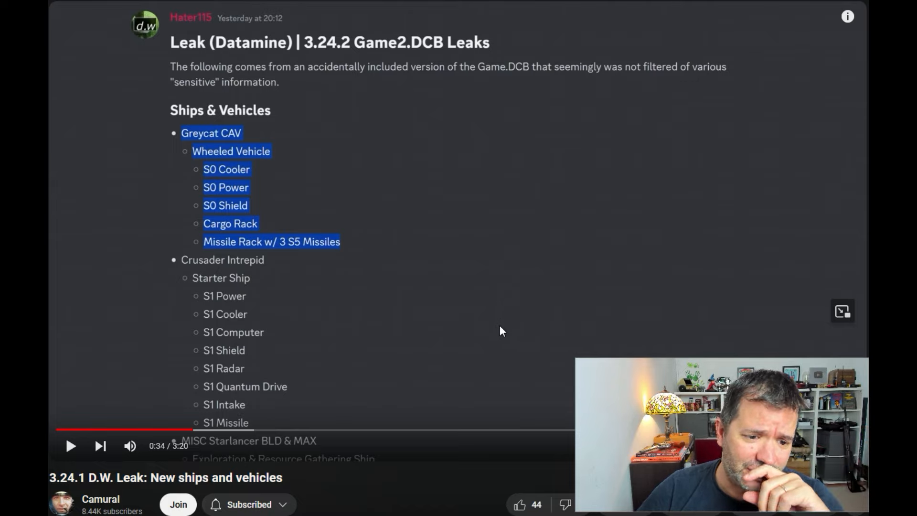
pyautogui.moveTo(532, 286)
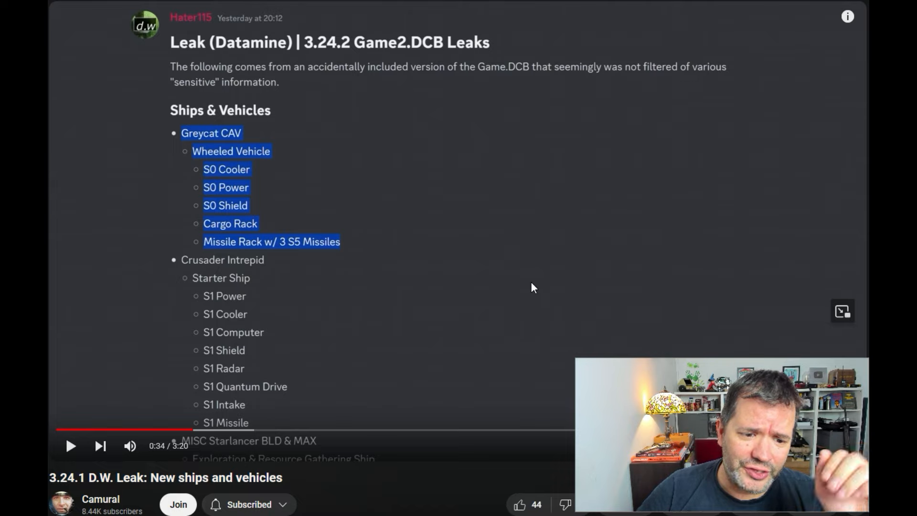
pyautogui.moveTo(531, 309)
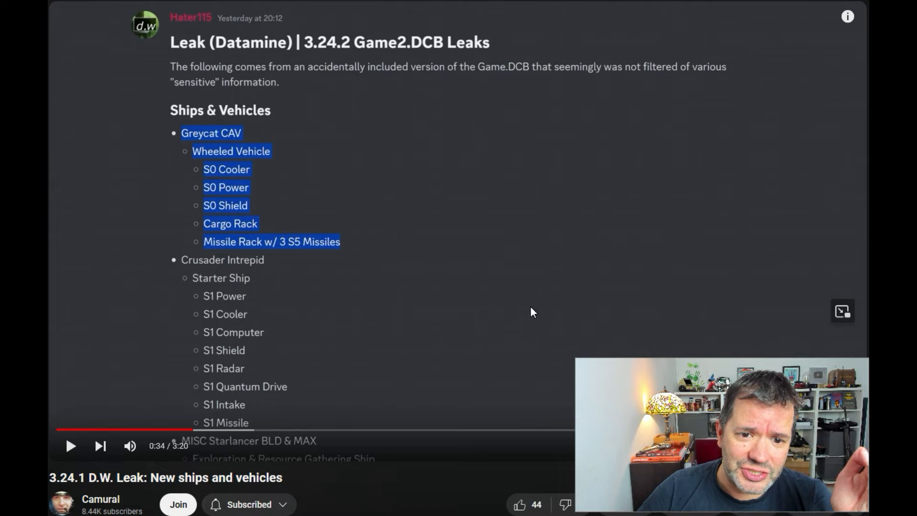
pyautogui.moveTo(539, 318)
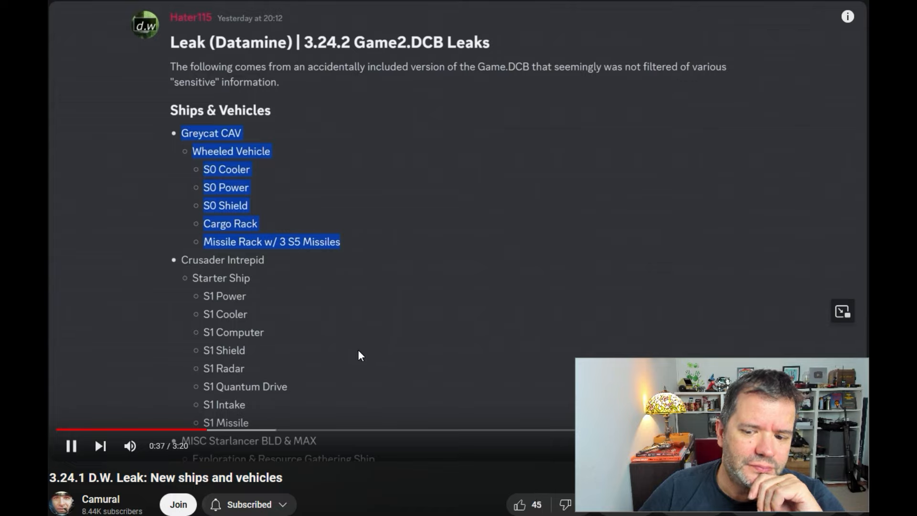
pyautogui.moveTo(365, 369)
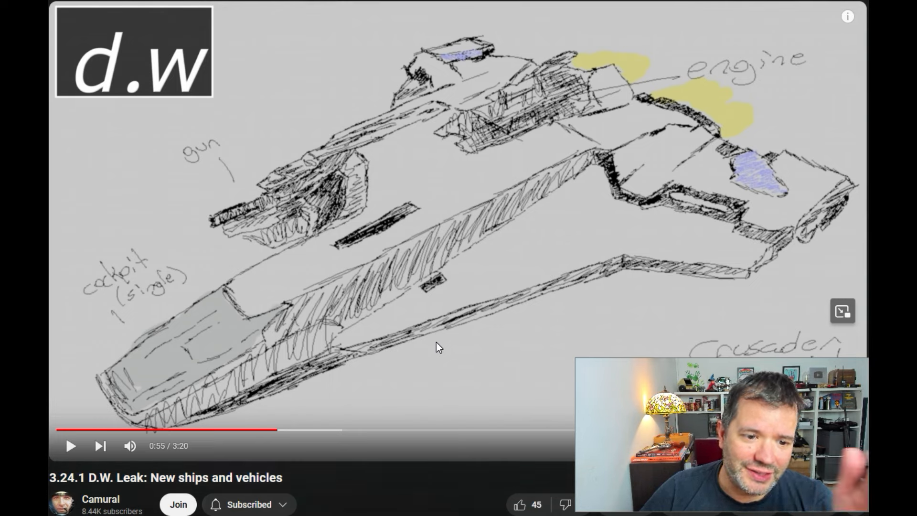
pyautogui.moveTo(462, 333)
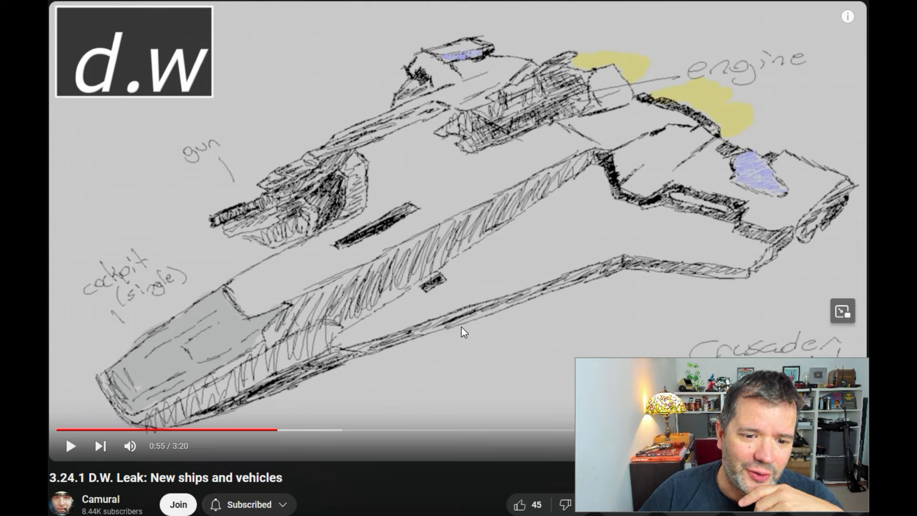
pyautogui.moveTo(459, 327)
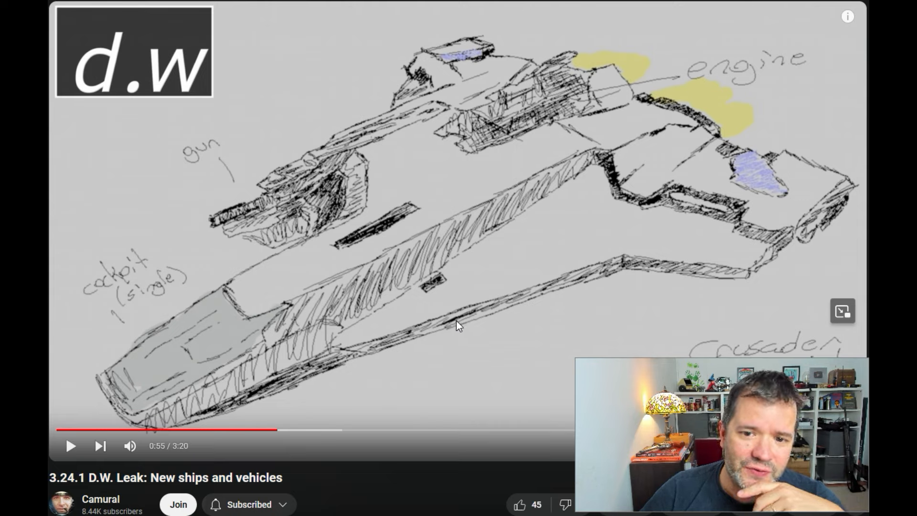
pyautogui.moveTo(466, 323)
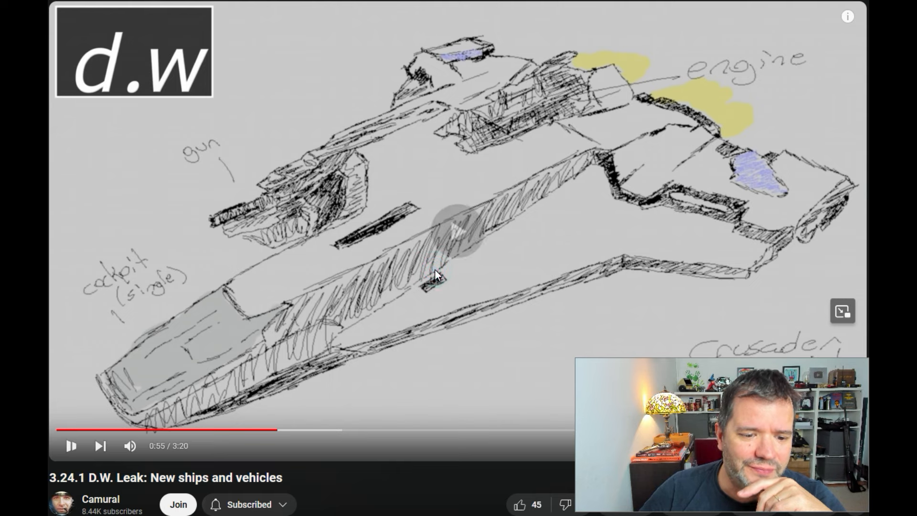
# Step: Resume the video, pause on the MISC Starlancer list, then play on into the MISC Fortune listing
pyautogui.click(71, 446)
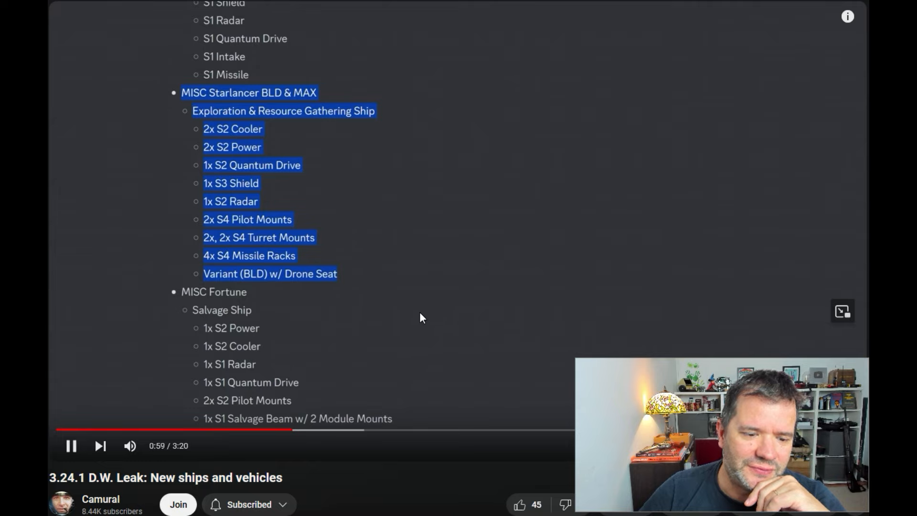
pyautogui.moveTo(409, 326)
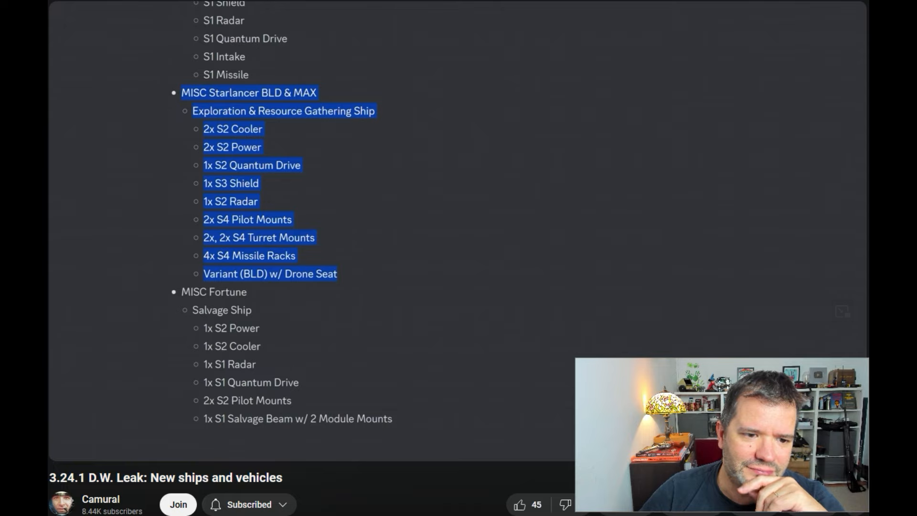
pyautogui.moveTo(401, 337)
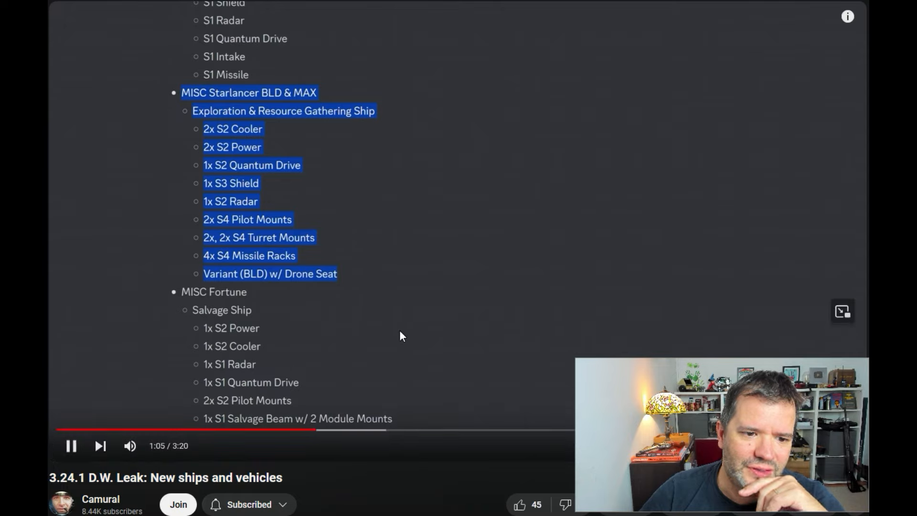
pyautogui.moveTo(445, 310)
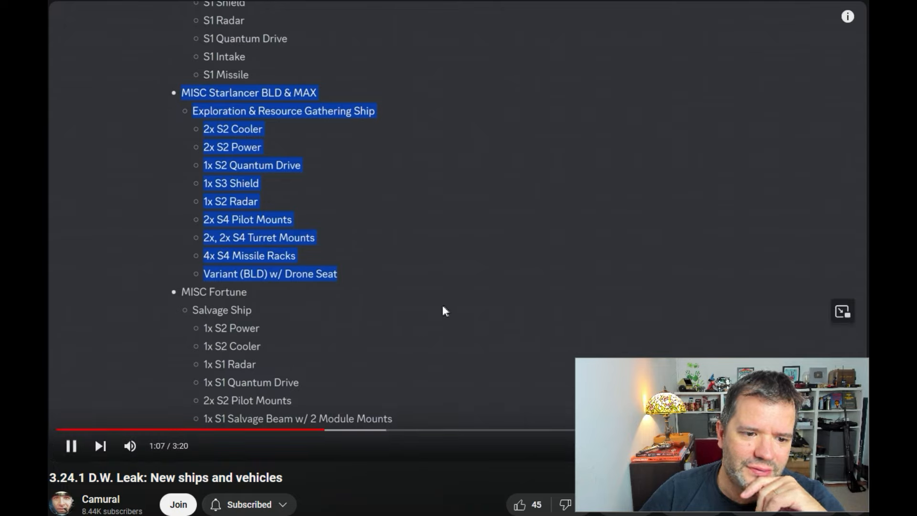
pyautogui.moveTo(430, 329)
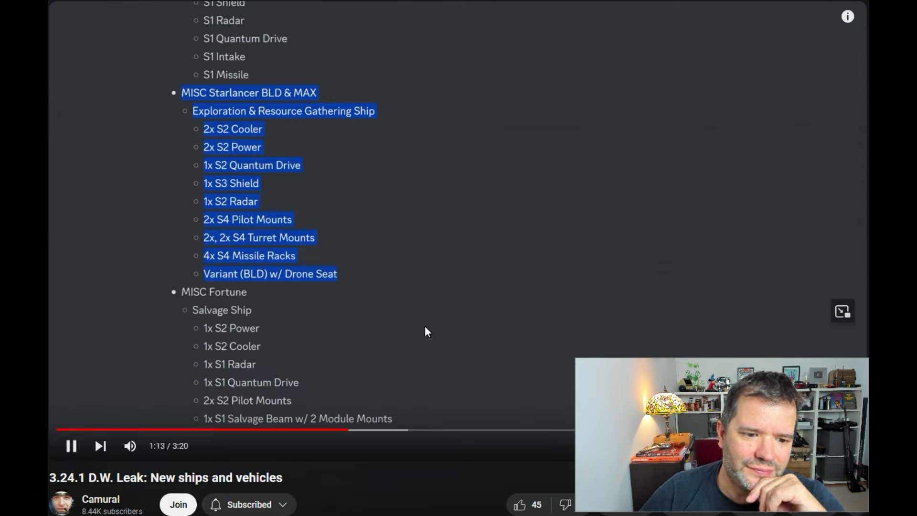
pyautogui.moveTo(427, 338)
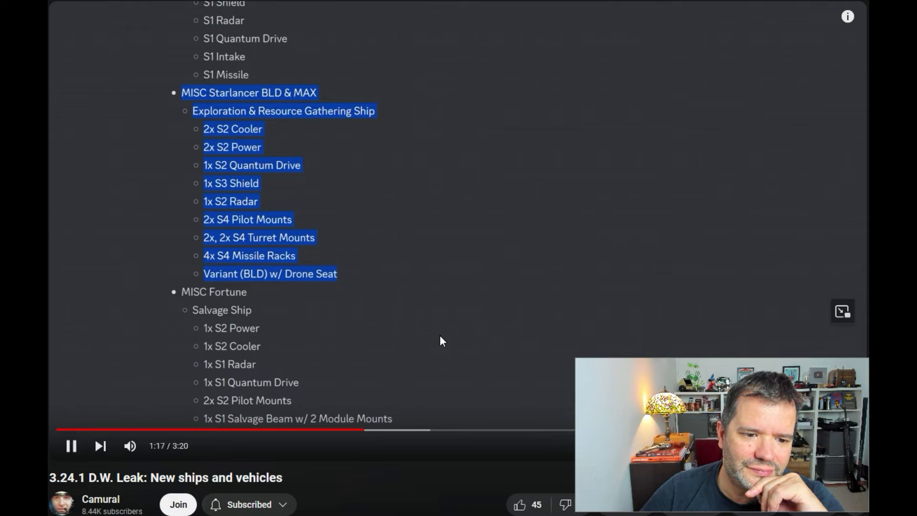
pyautogui.moveTo(441, 351)
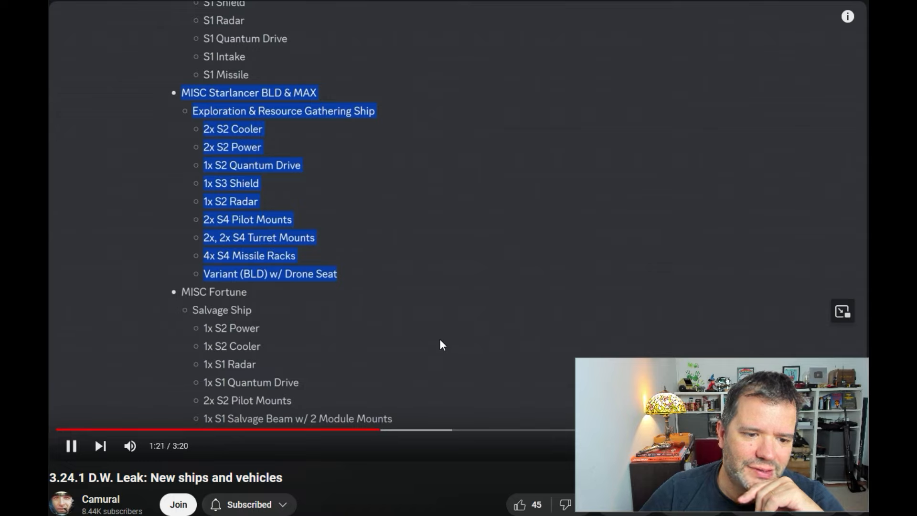
pyautogui.click(71, 446)
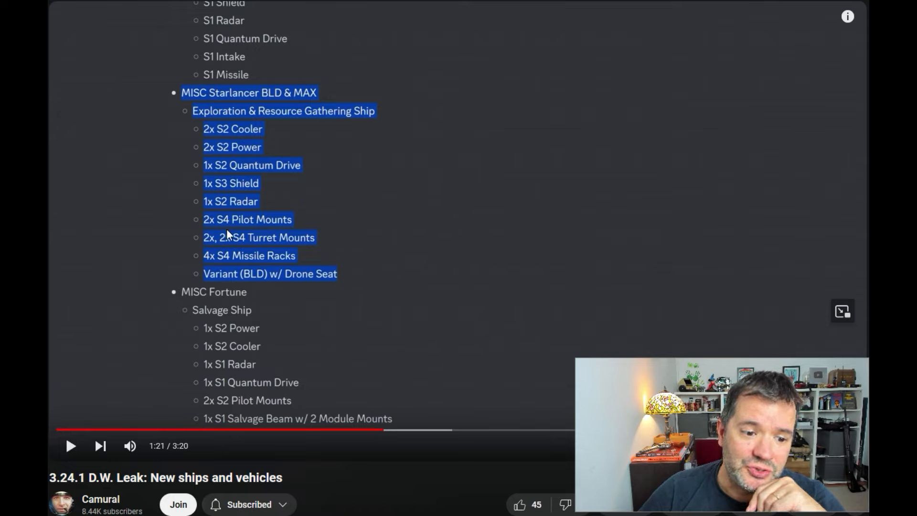
pyautogui.moveTo(370, 275)
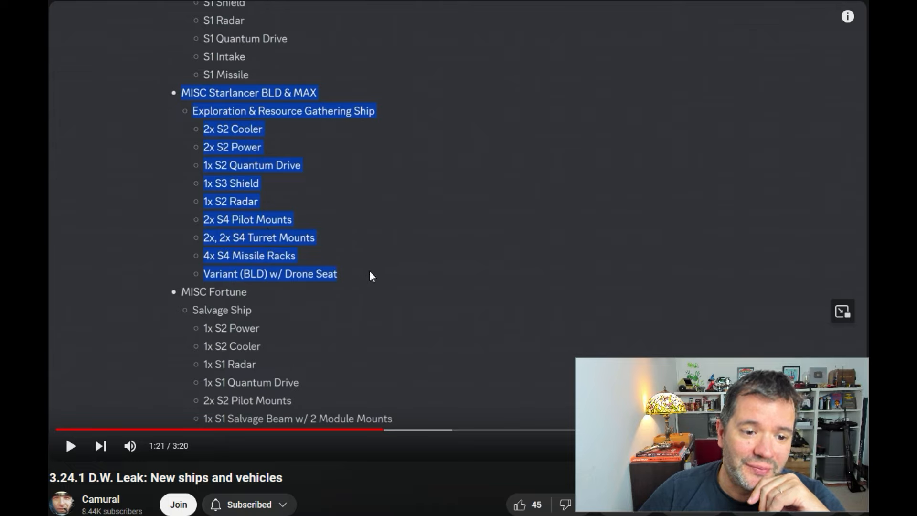
pyautogui.moveTo(402, 297)
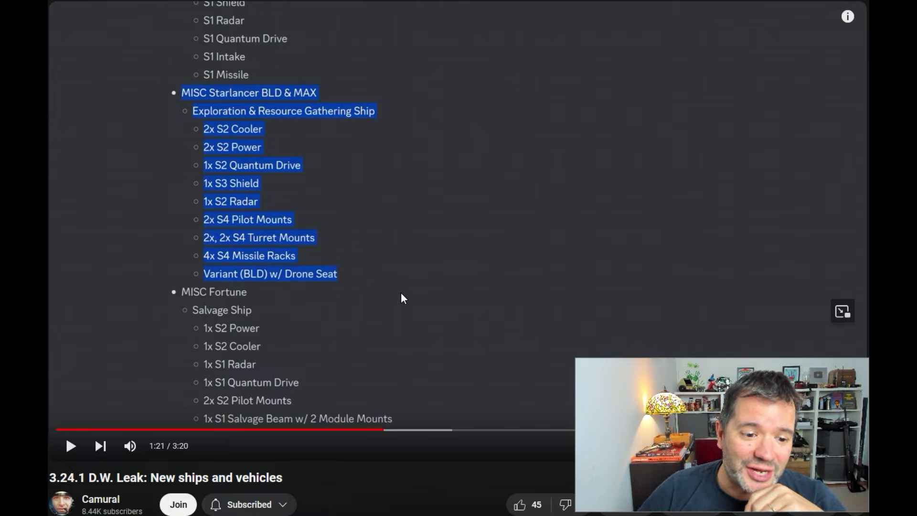
pyautogui.click(401, 298)
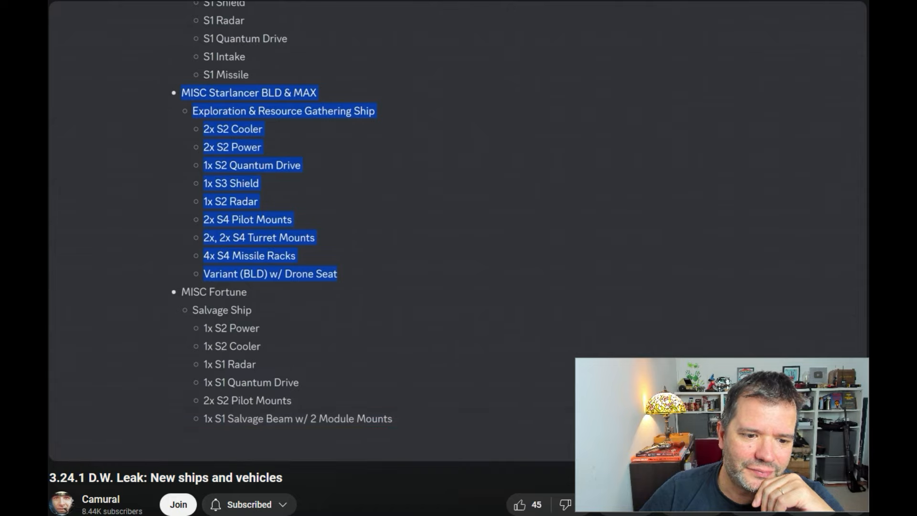
pyautogui.moveTo(456, 277)
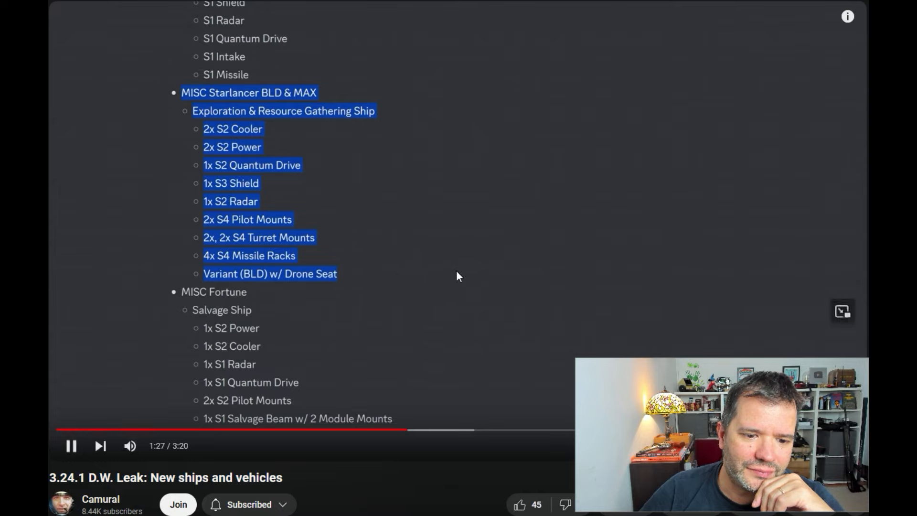
pyautogui.moveTo(520, 275)
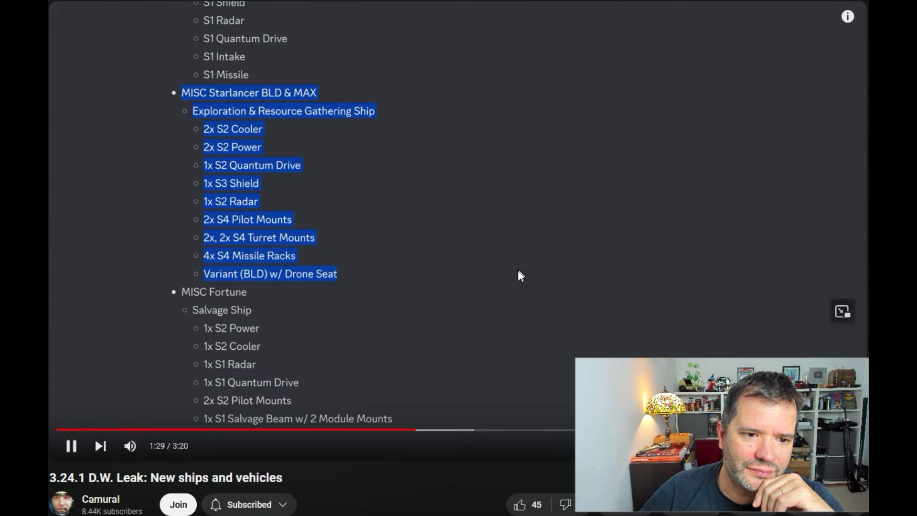
pyautogui.scroll(-3)
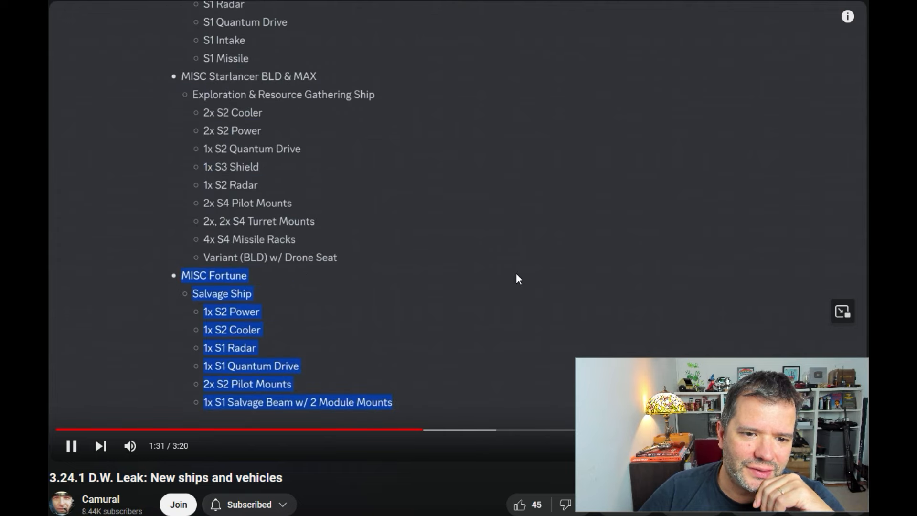
pyautogui.moveTo(517, 297)
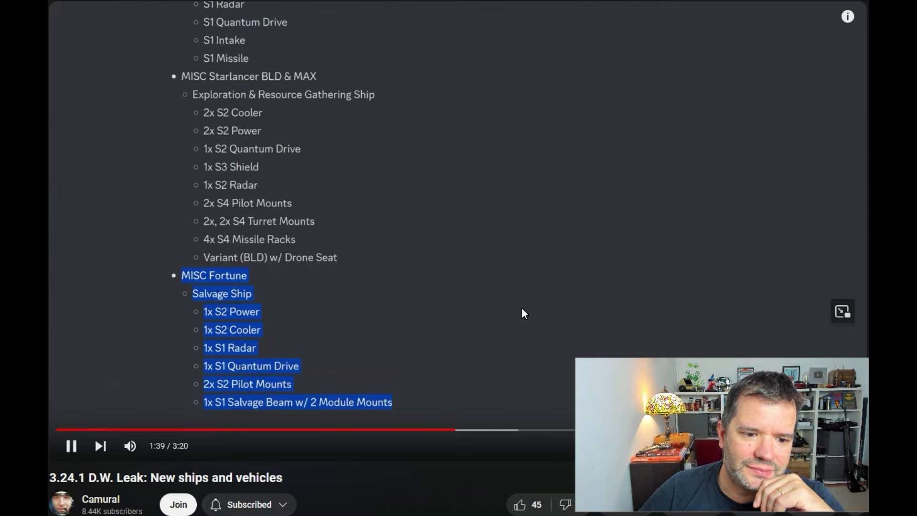
pyautogui.moveTo(520, 319)
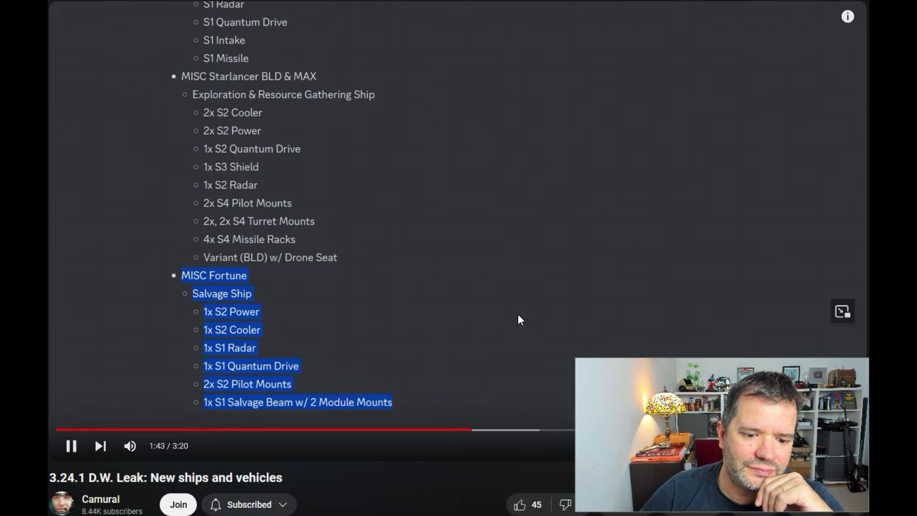
pyautogui.moveTo(512, 298)
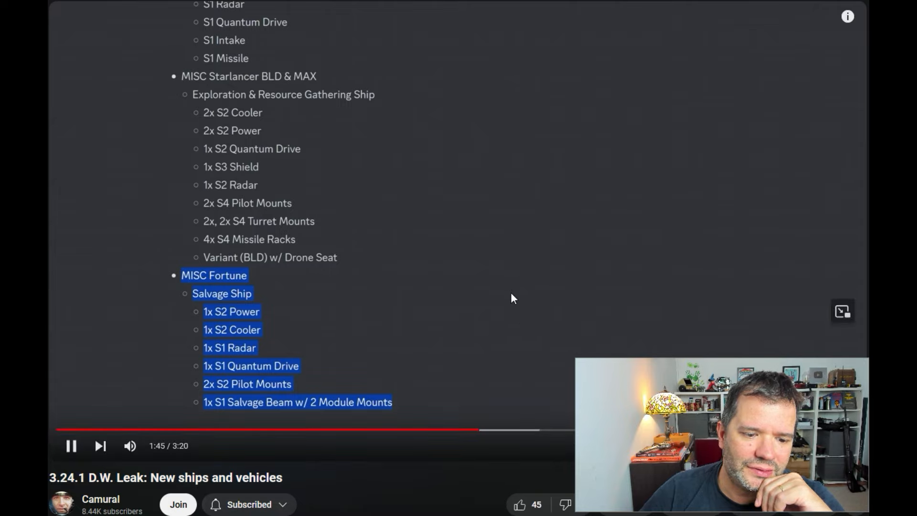
pyautogui.moveTo(510, 307)
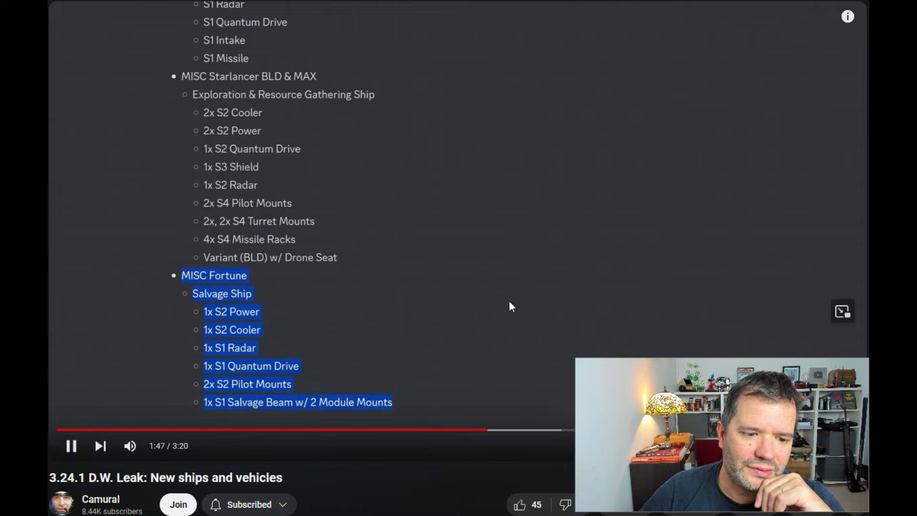
pyautogui.moveTo(510, 306)
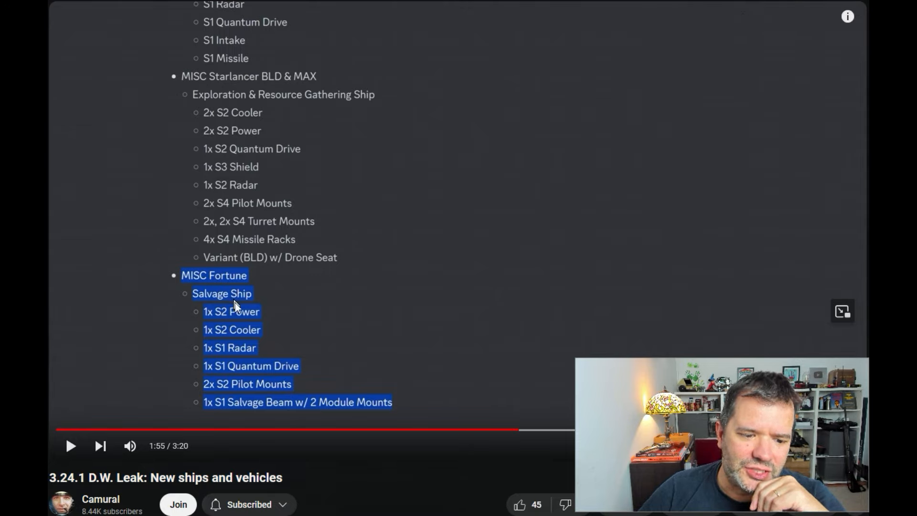
pyautogui.moveTo(351, 328)
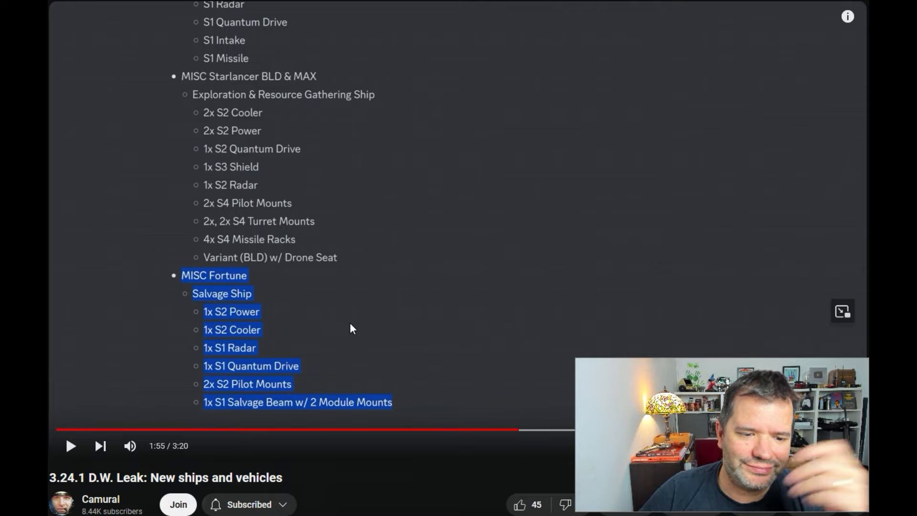
pyautogui.moveTo(490, 216)
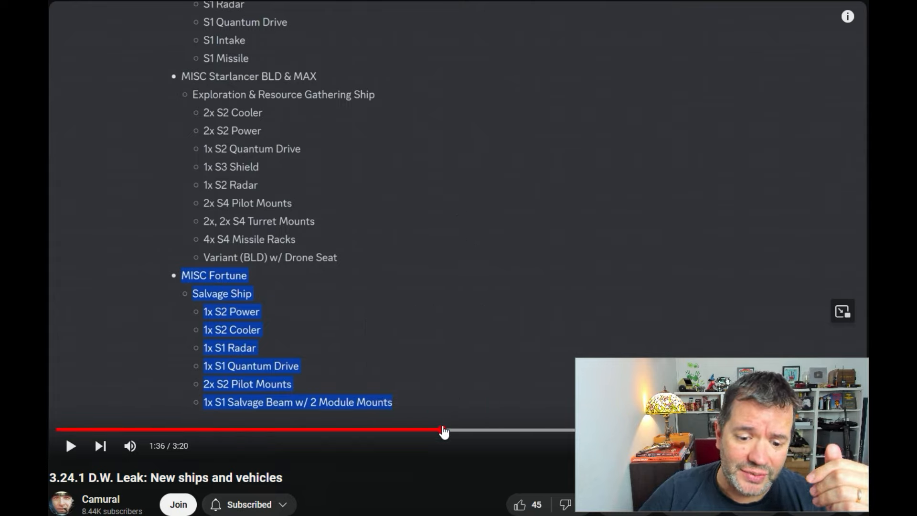
pyautogui.moveTo(460, 412)
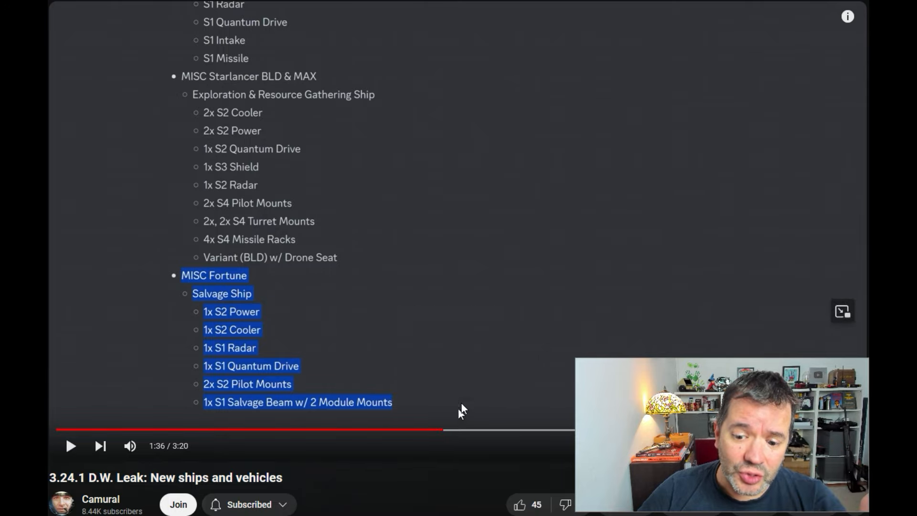
pyautogui.moveTo(517, 298)
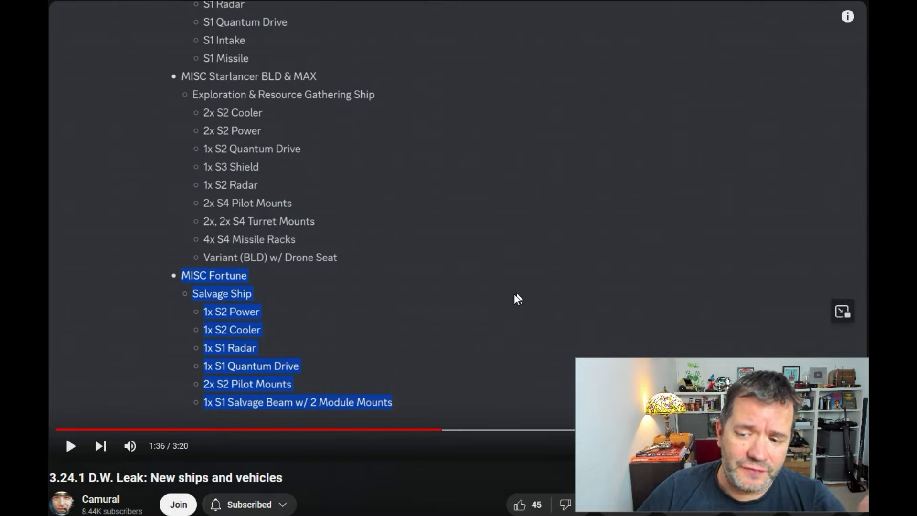
pyautogui.moveTo(511, 286)
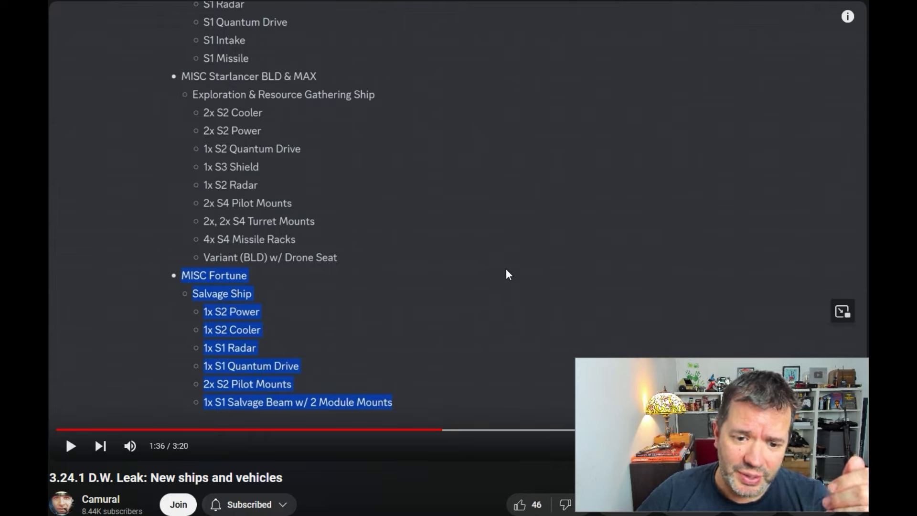
pyautogui.moveTo(488, 87)
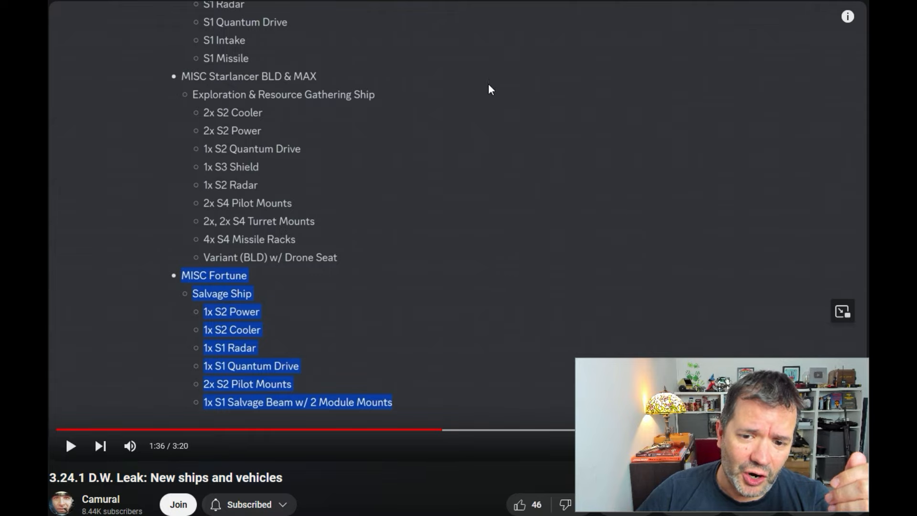
pyautogui.moveTo(532, 168)
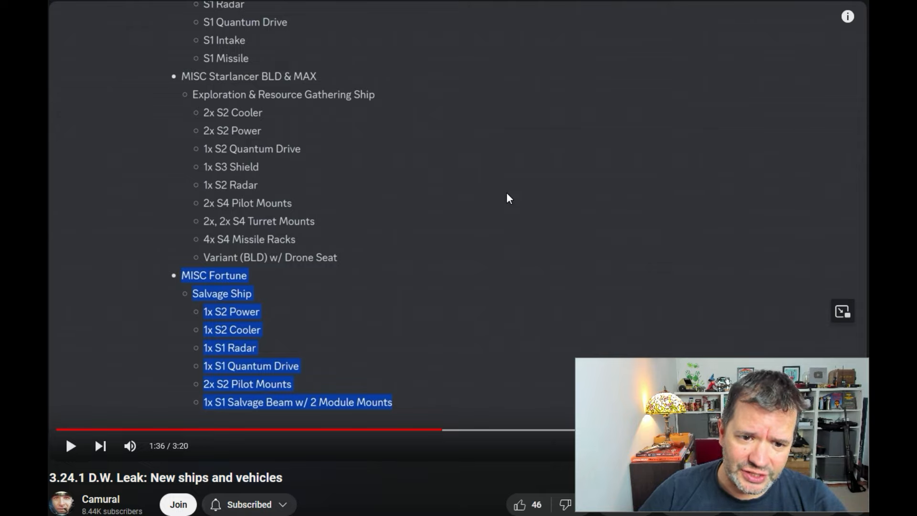
pyautogui.moveTo(486, 172)
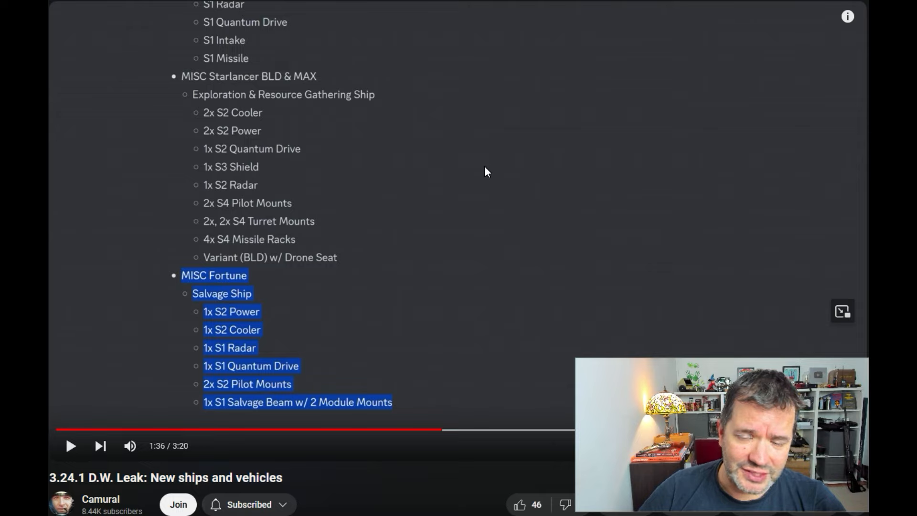
pyautogui.moveTo(476, 164)
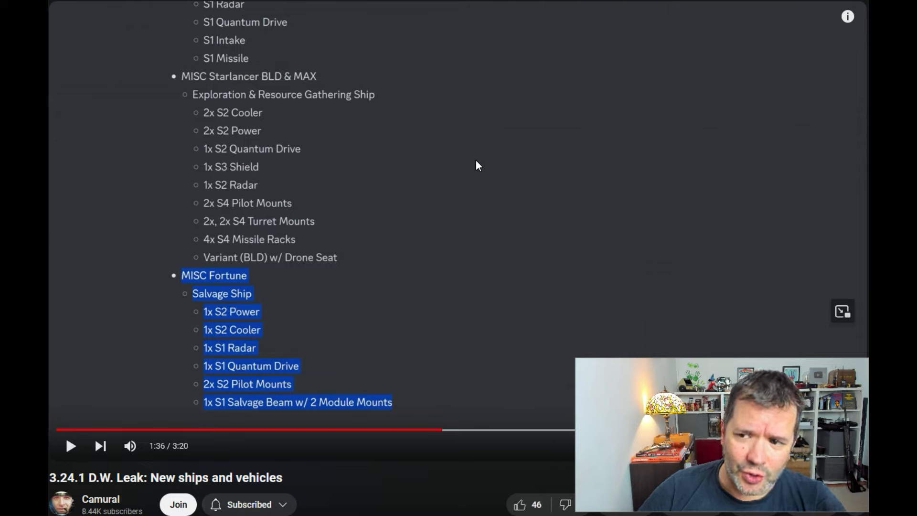
pyautogui.moveTo(460, 182)
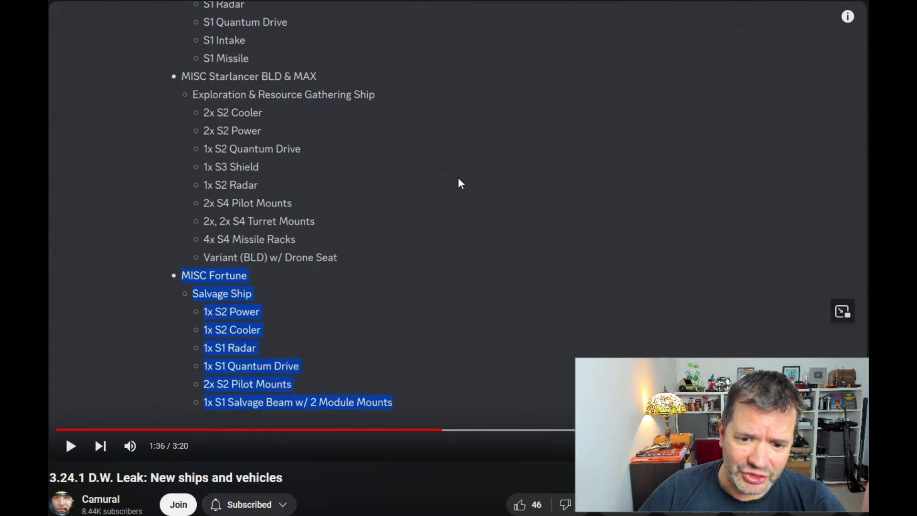
pyautogui.moveTo(452, 213)
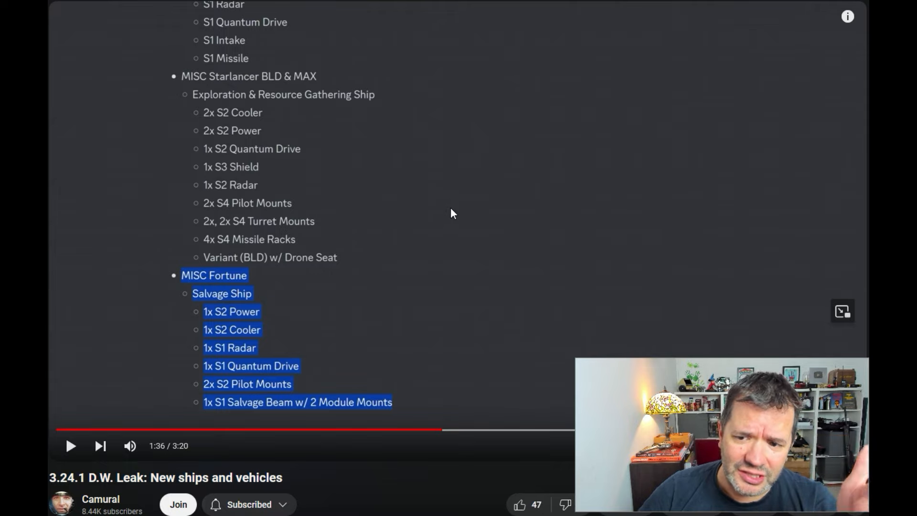
pyautogui.moveTo(430, 232)
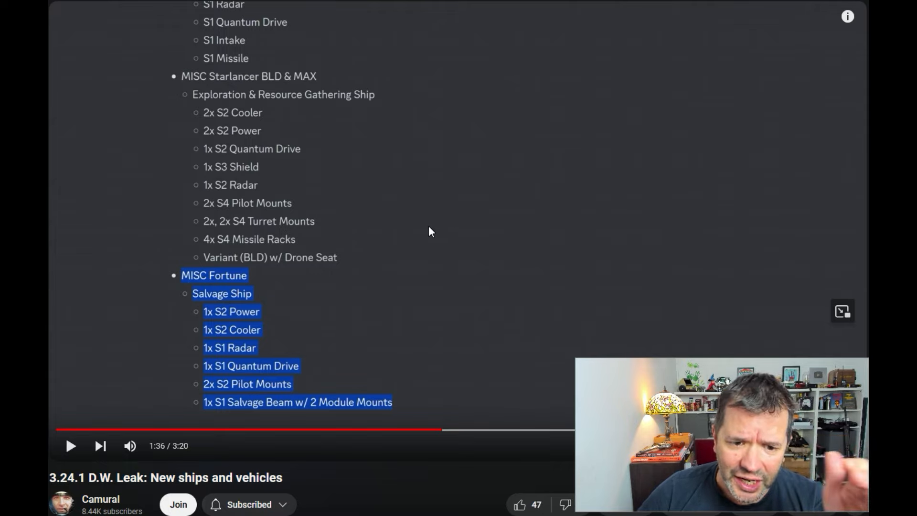
pyautogui.moveTo(411, 221)
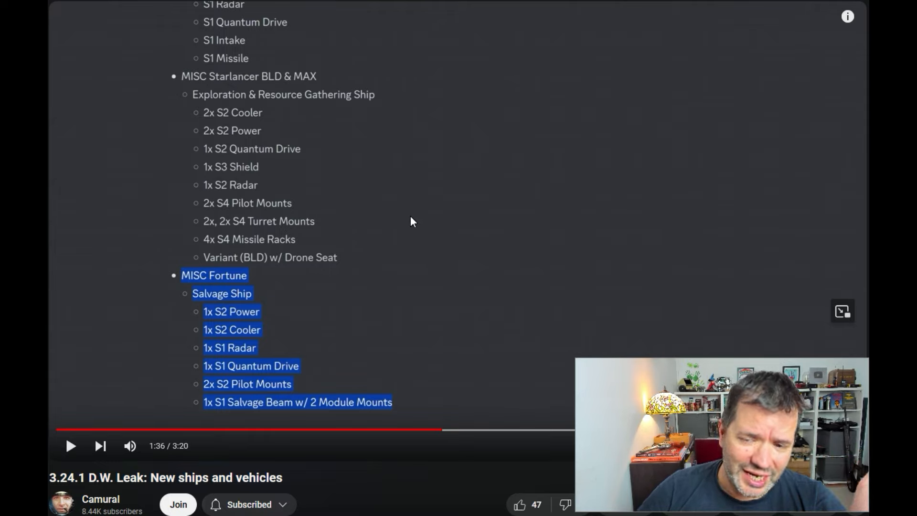
pyautogui.moveTo(407, 224)
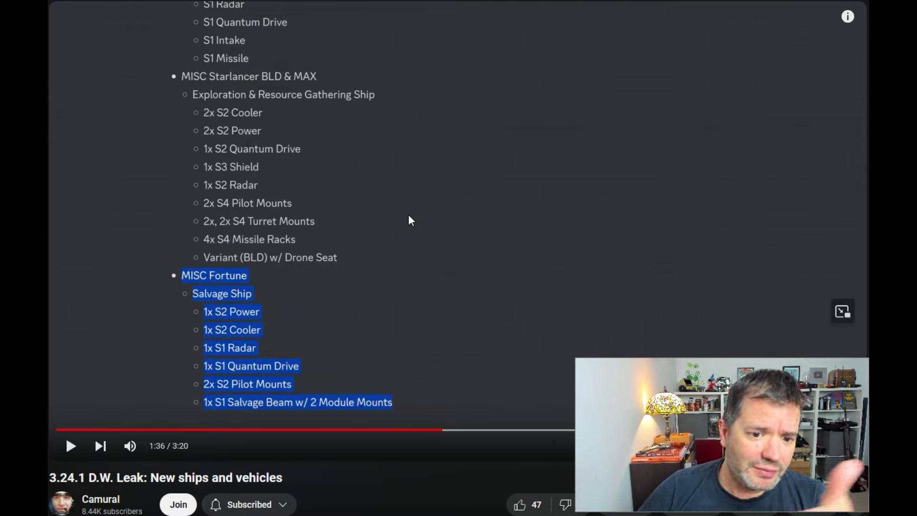
pyautogui.moveTo(398, 223)
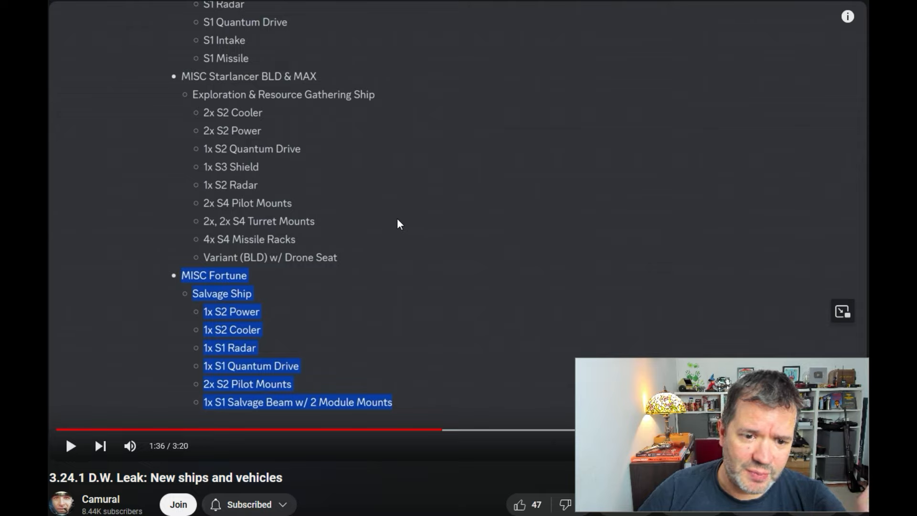
pyautogui.moveTo(388, 230)
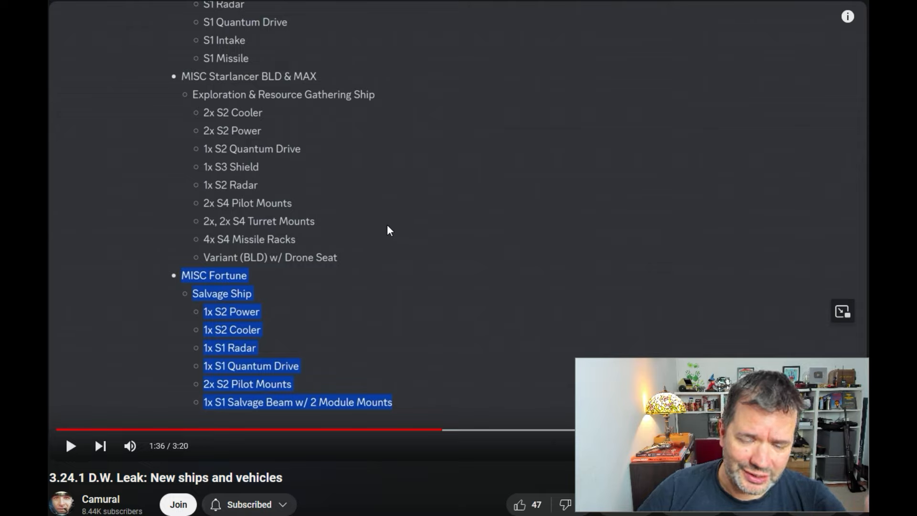
pyautogui.moveTo(305, 235)
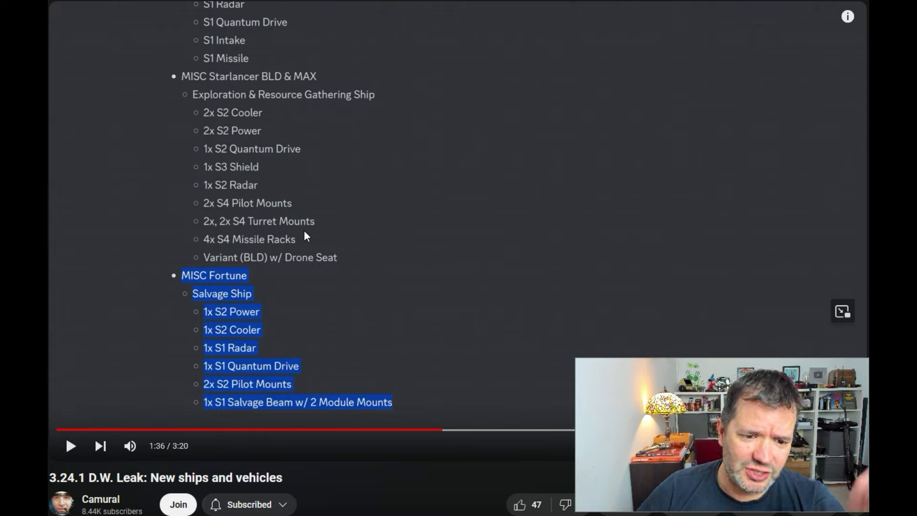
pyautogui.moveTo(482, 326)
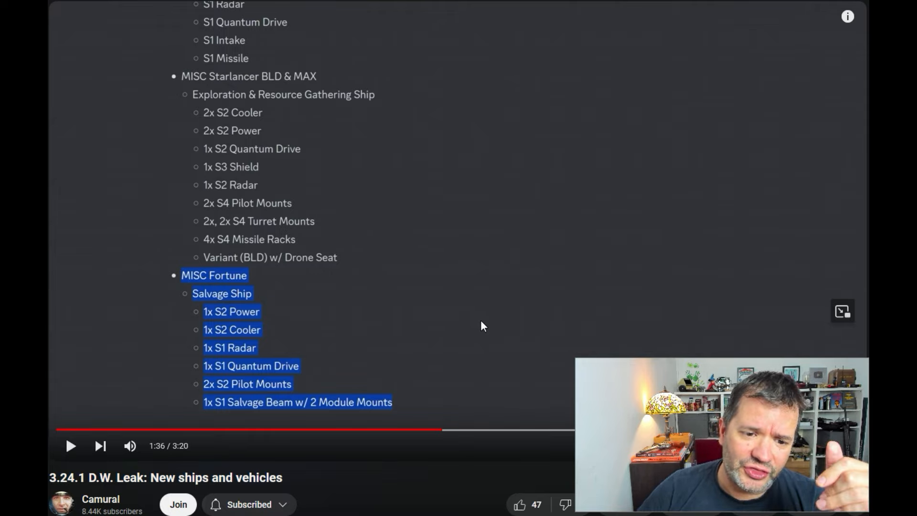
pyautogui.moveTo(441, 317)
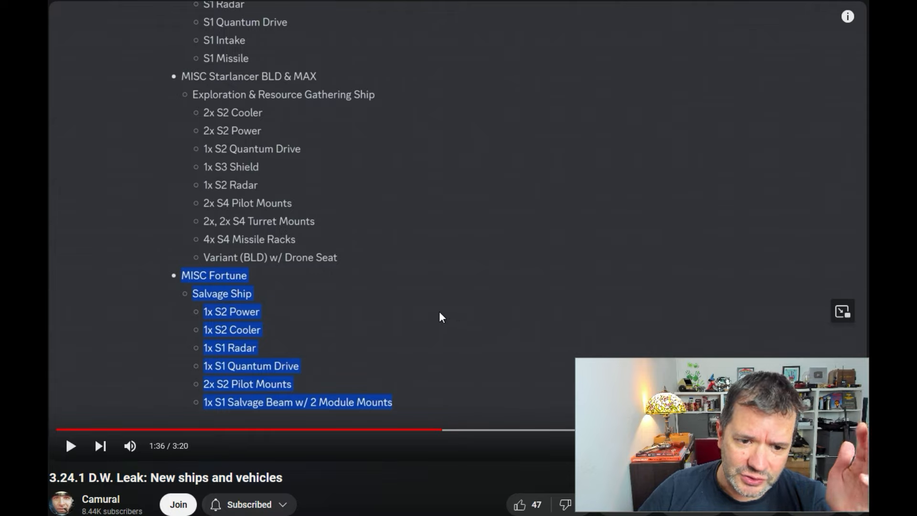
pyautogui.moveTo(428, 296)
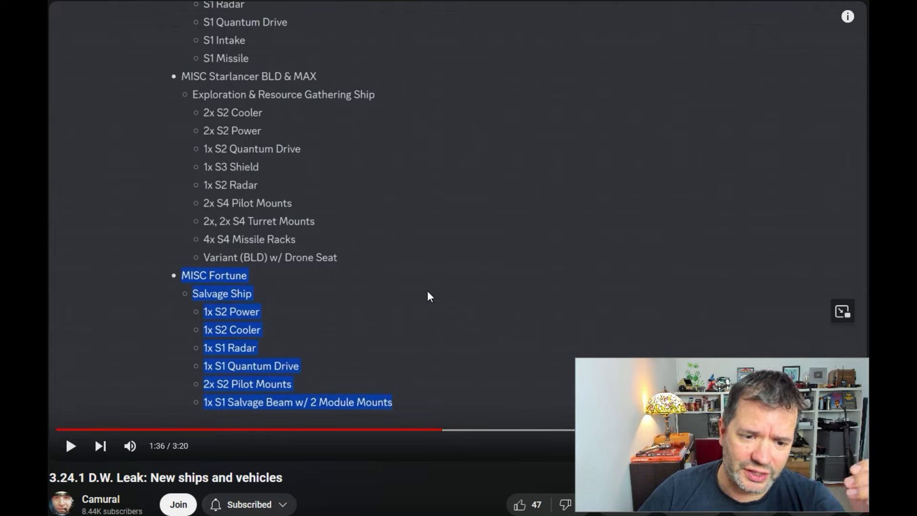
pyautogui.moveTo(424, 278)
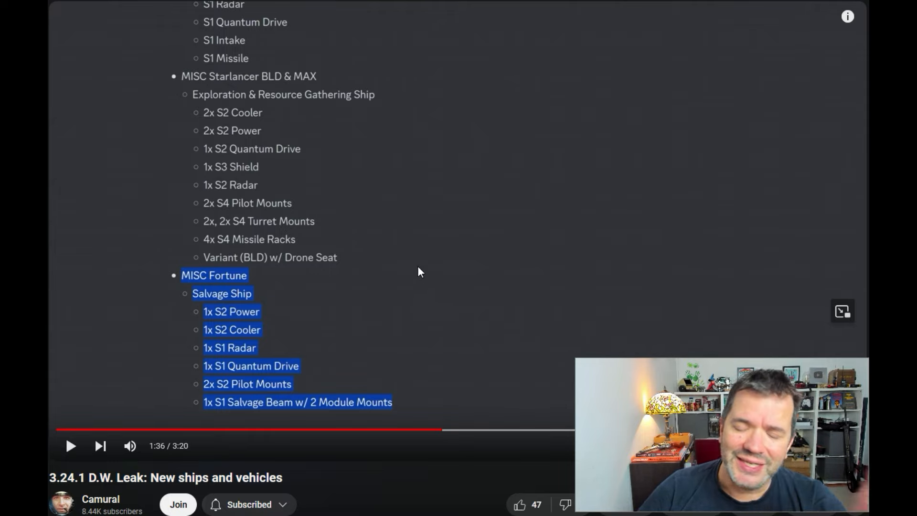
pyautogui.moveTo(353, 238)
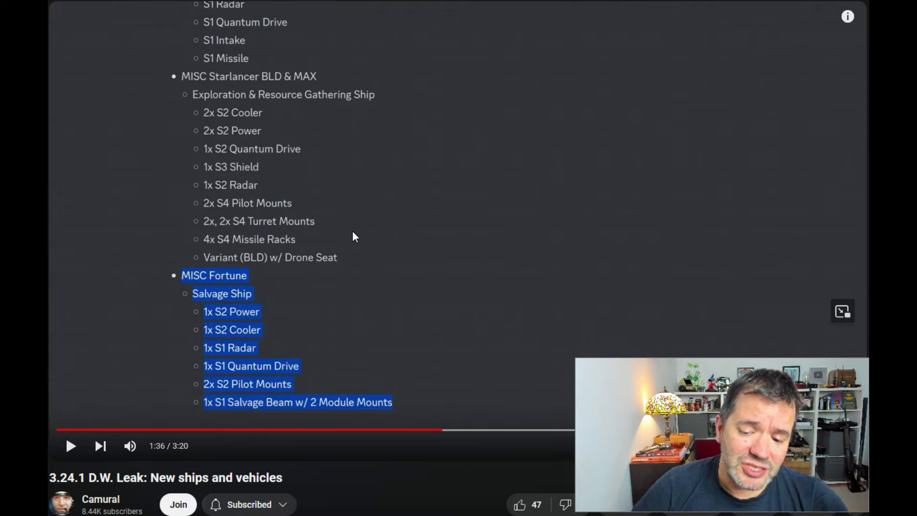
pyautogui.moveTo(379, 267)
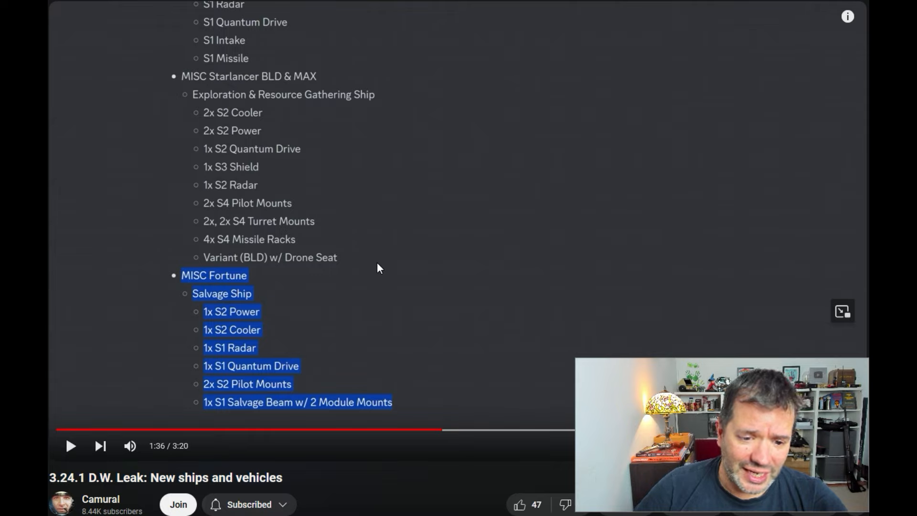
pyautogui.moveTo(372, 271)
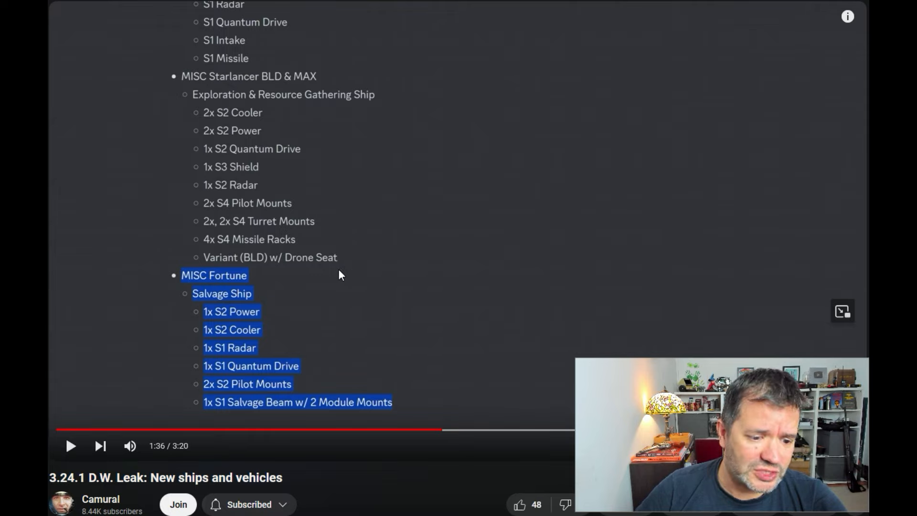
pyautogui.moveTo(319, 248)
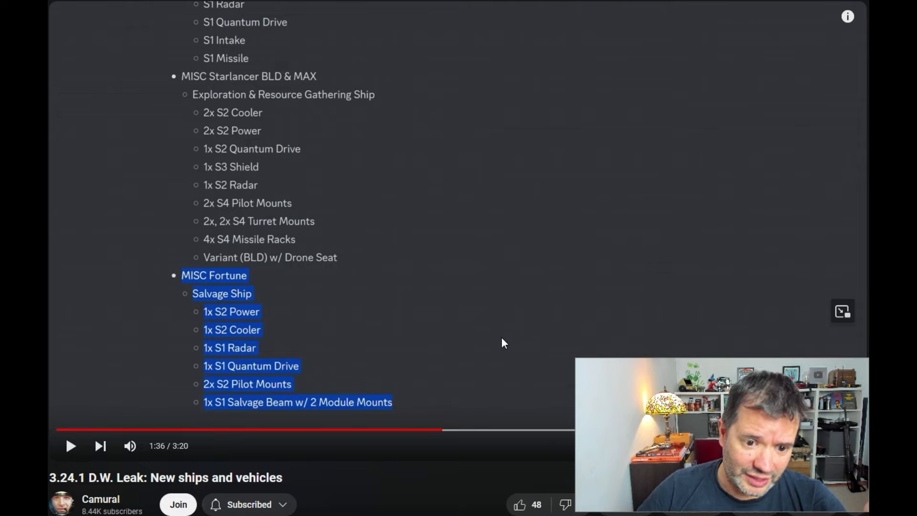
pyautogui.moveTo(492, 347)
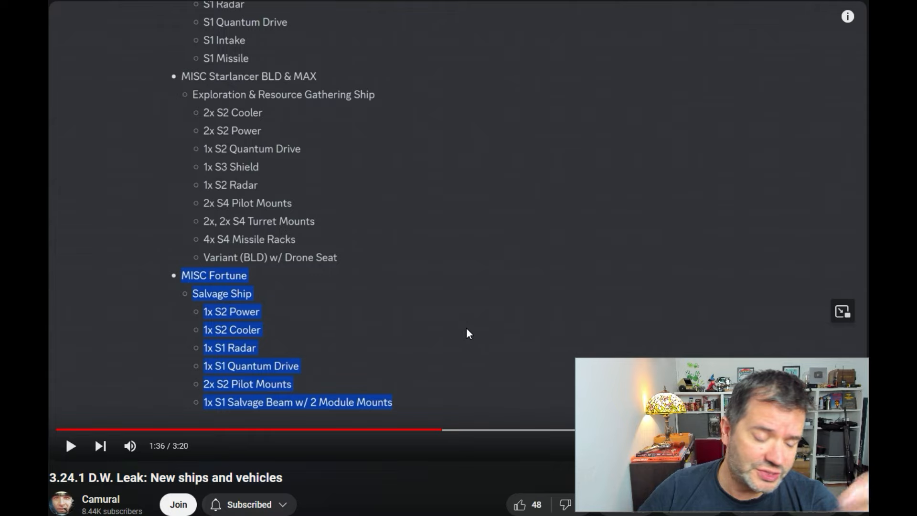
pyautogui.moveTo(464, 247)
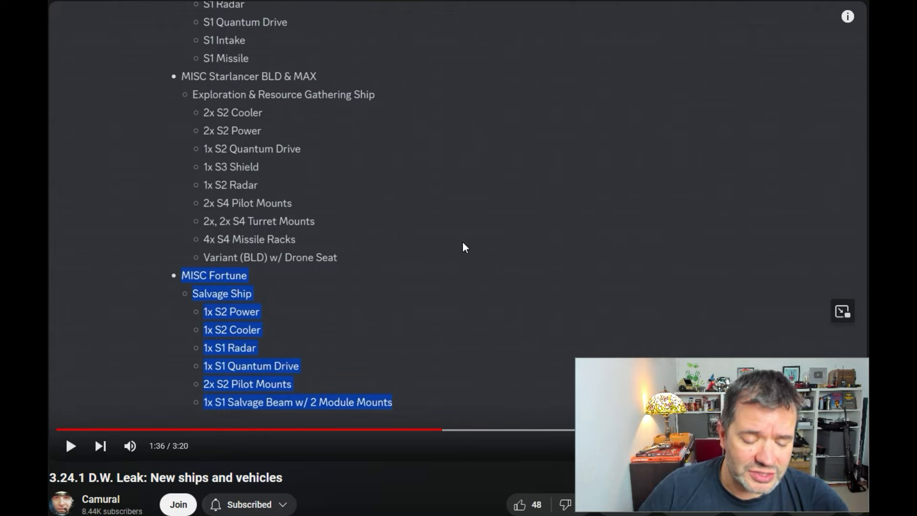